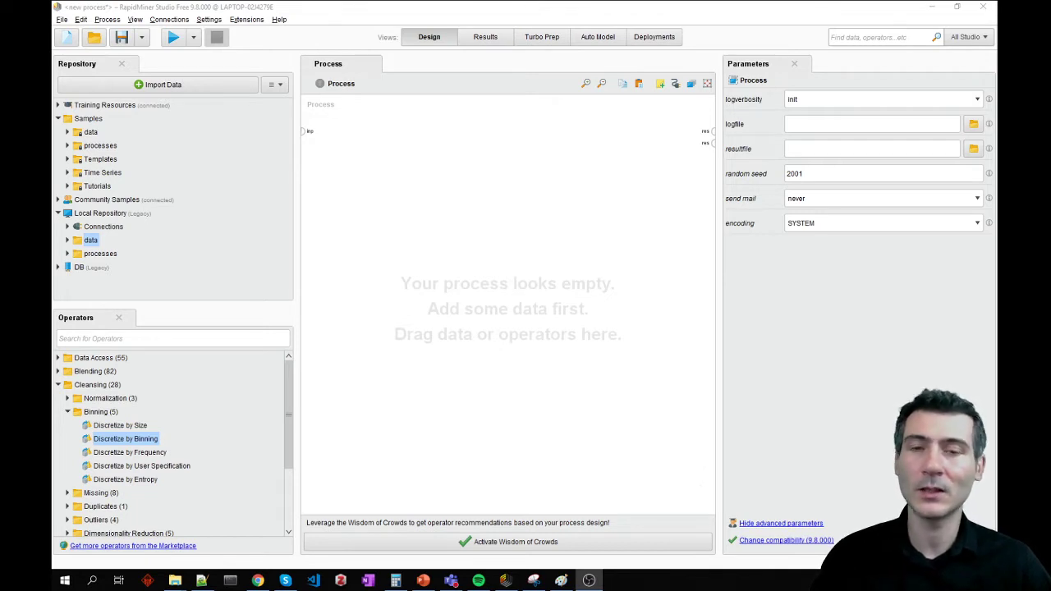
mouse_move(528, 403)
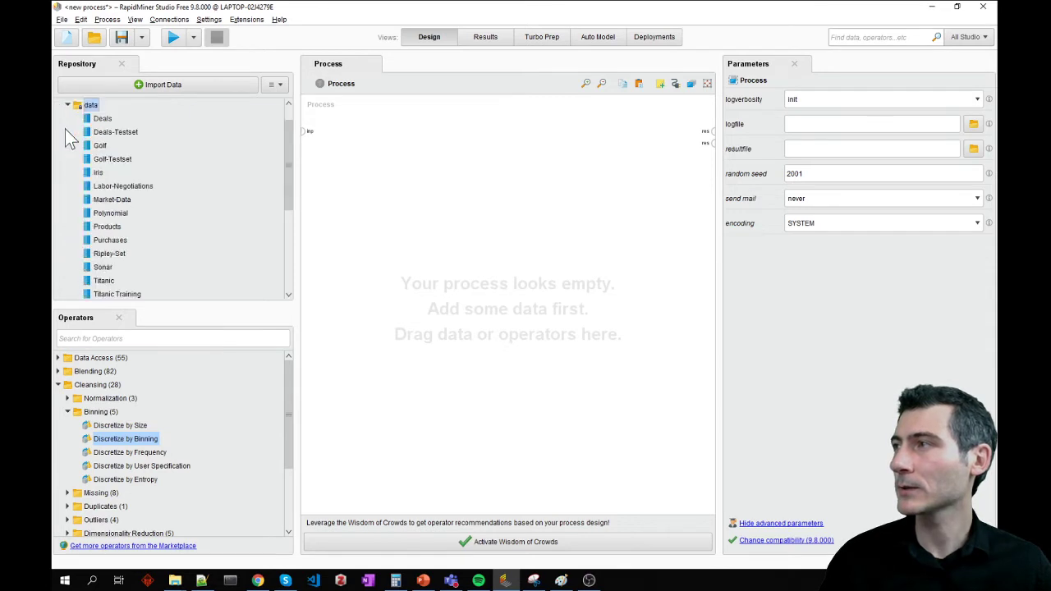
Step: Drag the Iris sample dataset from Samples > data onto the process canvas
drag(98, 173, 464, 166)
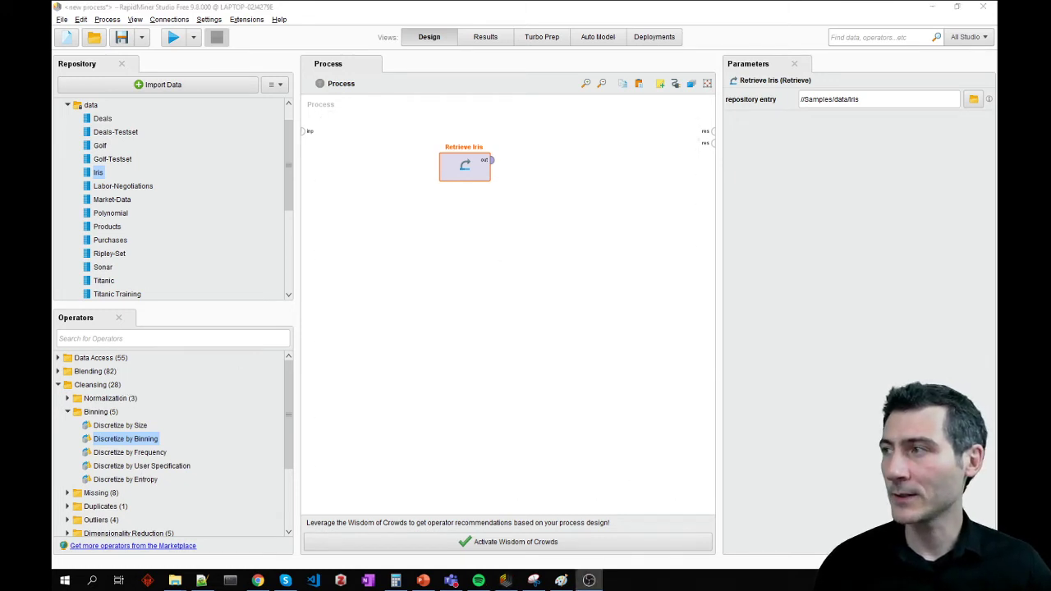
Step: Add Multiply and Correlation Matrix operators to the canvas
text(mul)
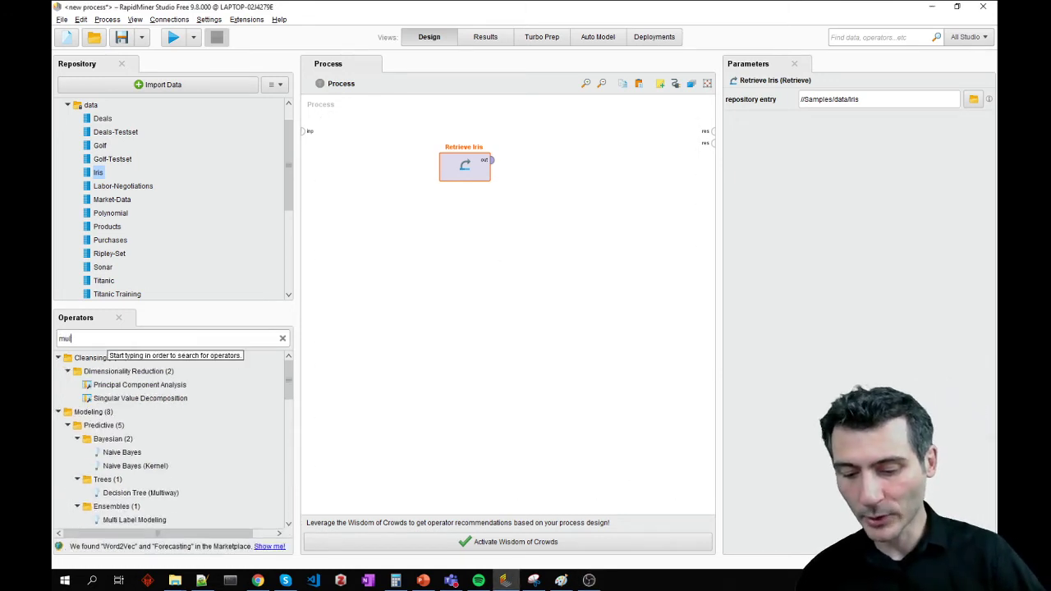
text(multiply)
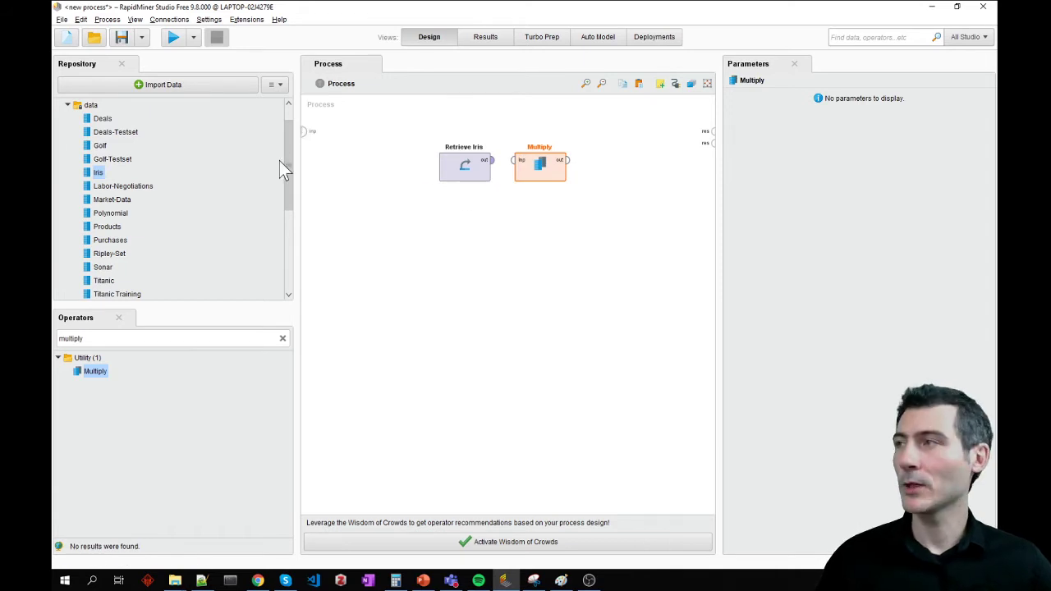
mouse_move(318, 158)
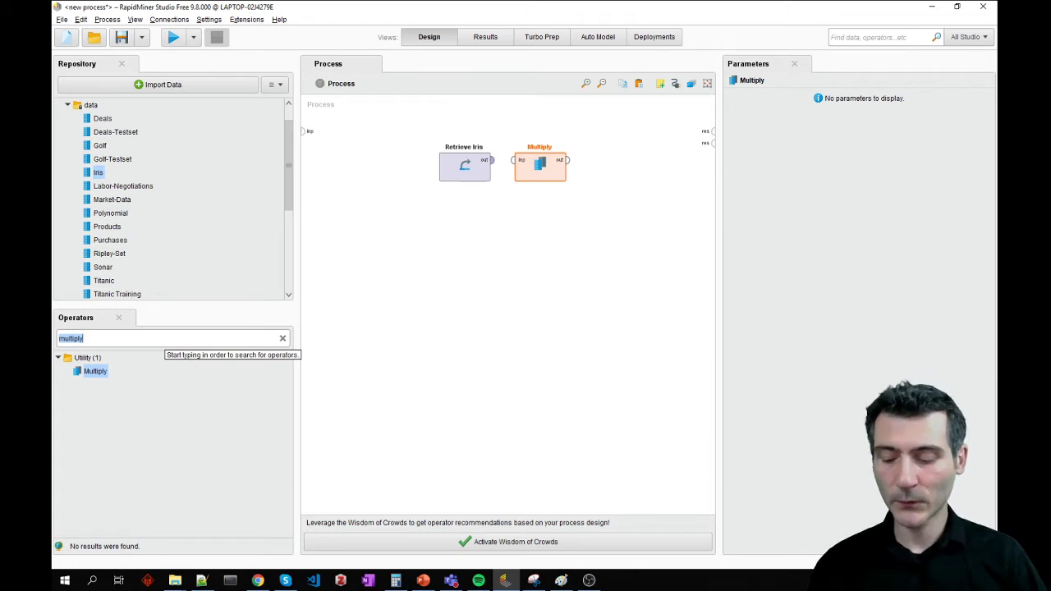
text(correlation mat)
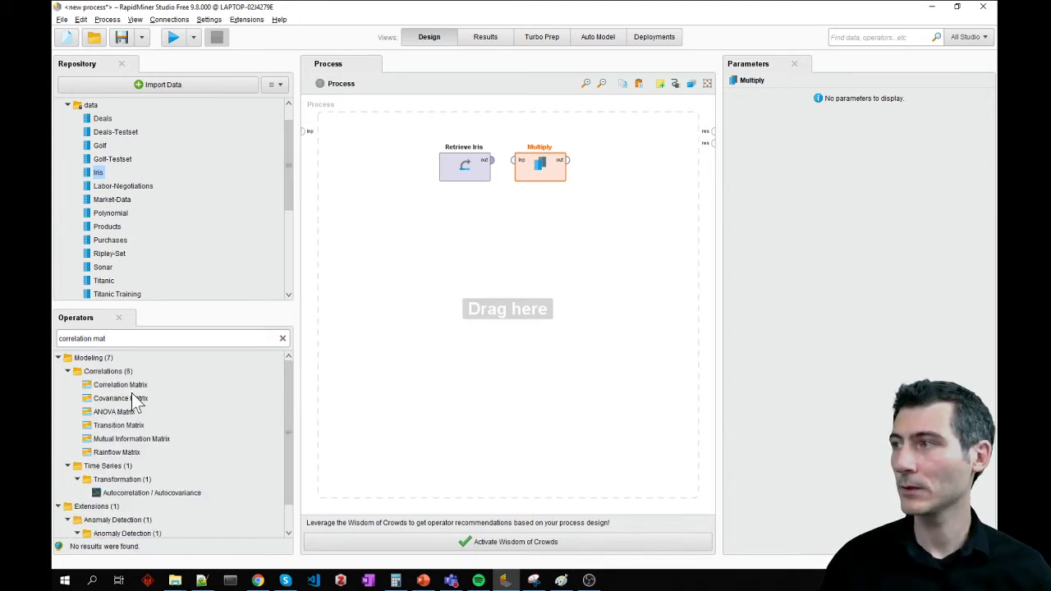
drag(120, 384, 615, 173)
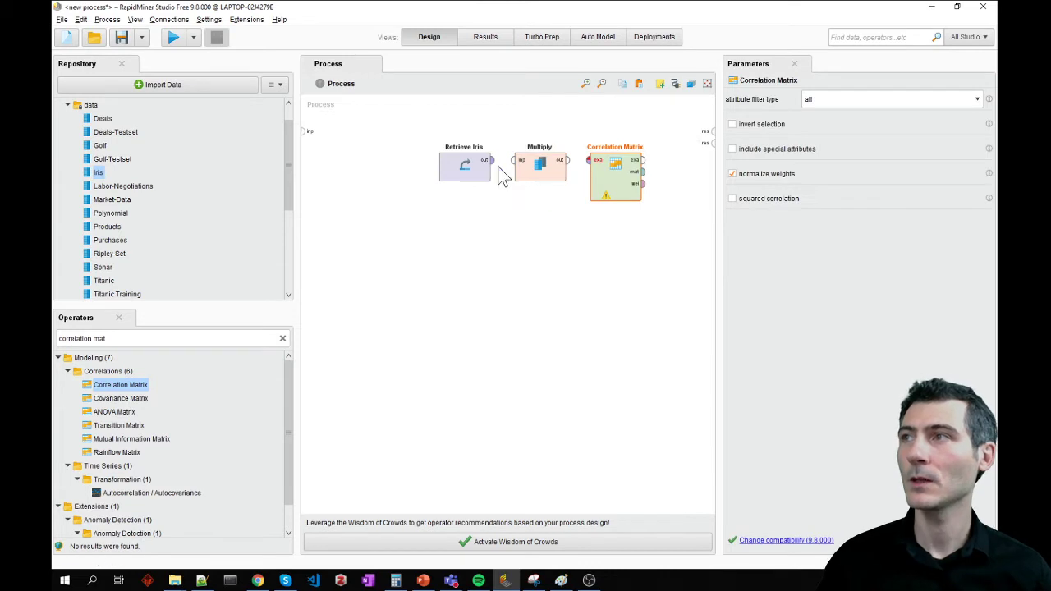
Step: Wire Retrieve Iris through Multiply into Correlation Matrix and on to the result port
click(540, 165)
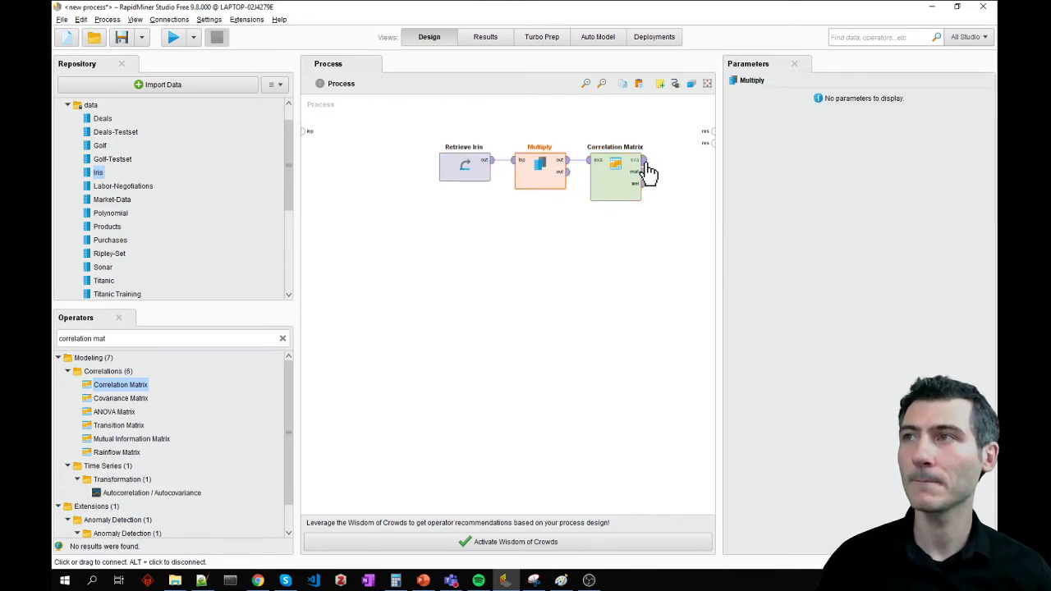
click(643, 160)
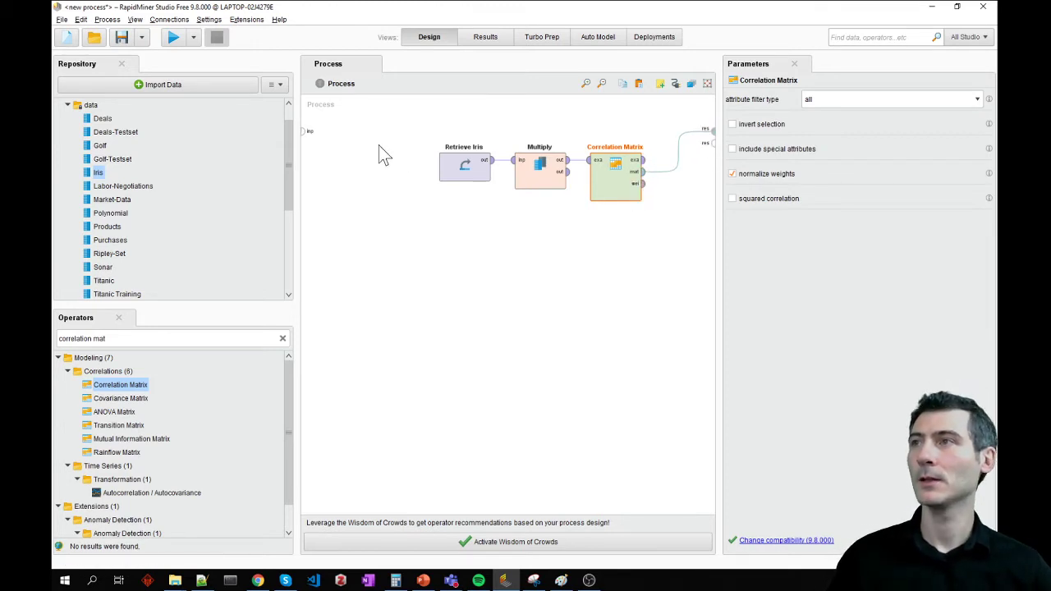
Step: Run the process to compute the correlation matrix for a1–a4
click(173, 37)
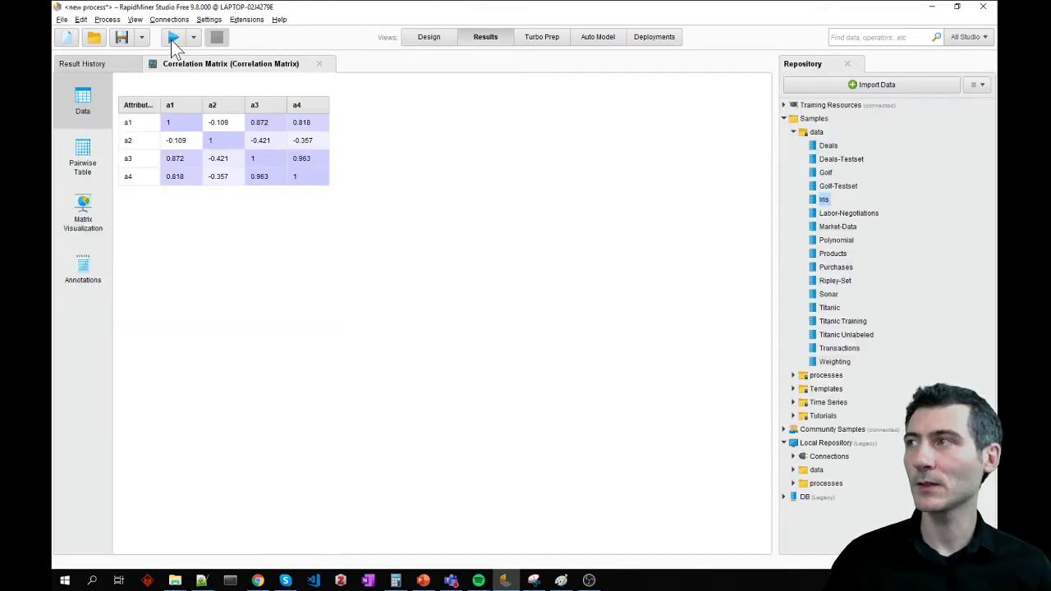
mouse_move(358, 123)
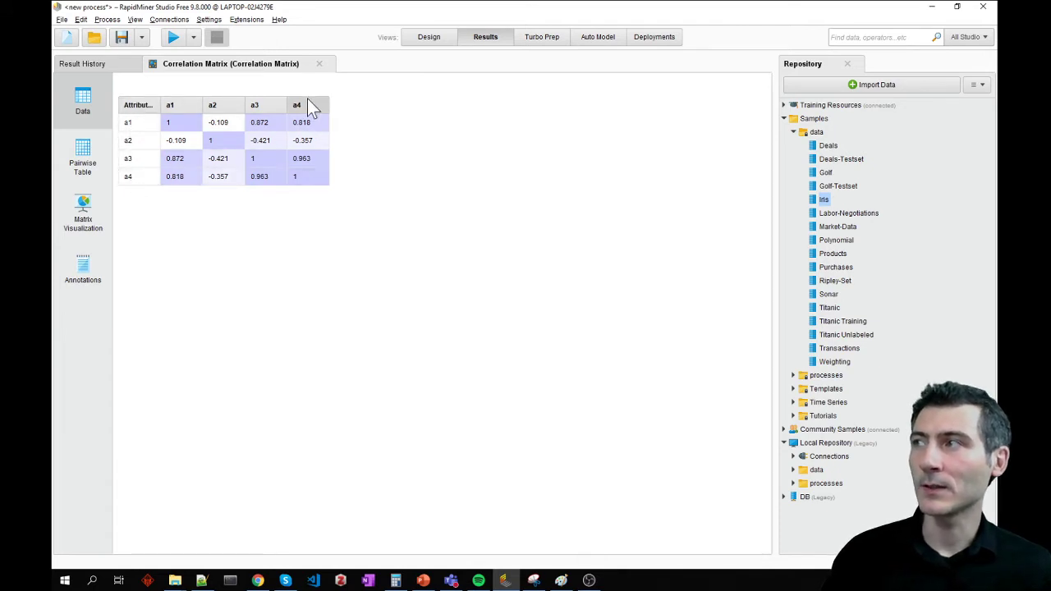
mouse_move(138, 106)
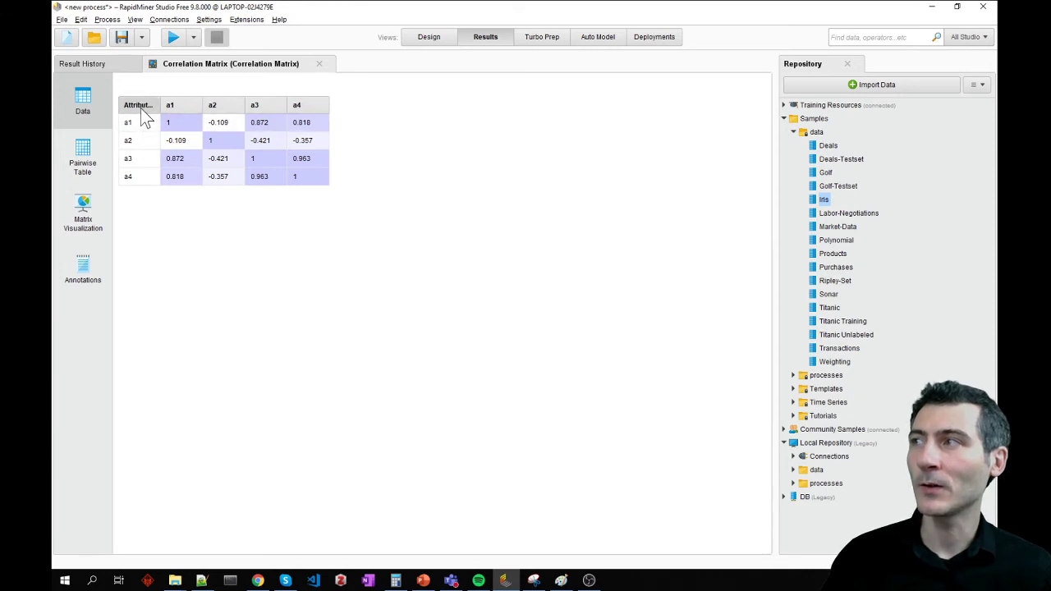
mouse_move(160, 121)
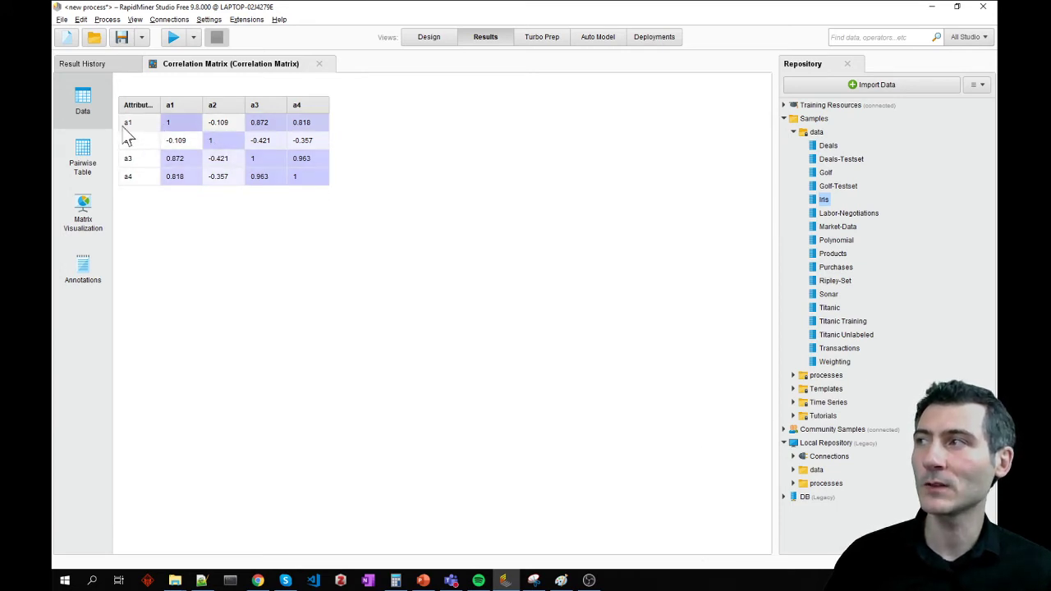
mouse_move(189, 118)
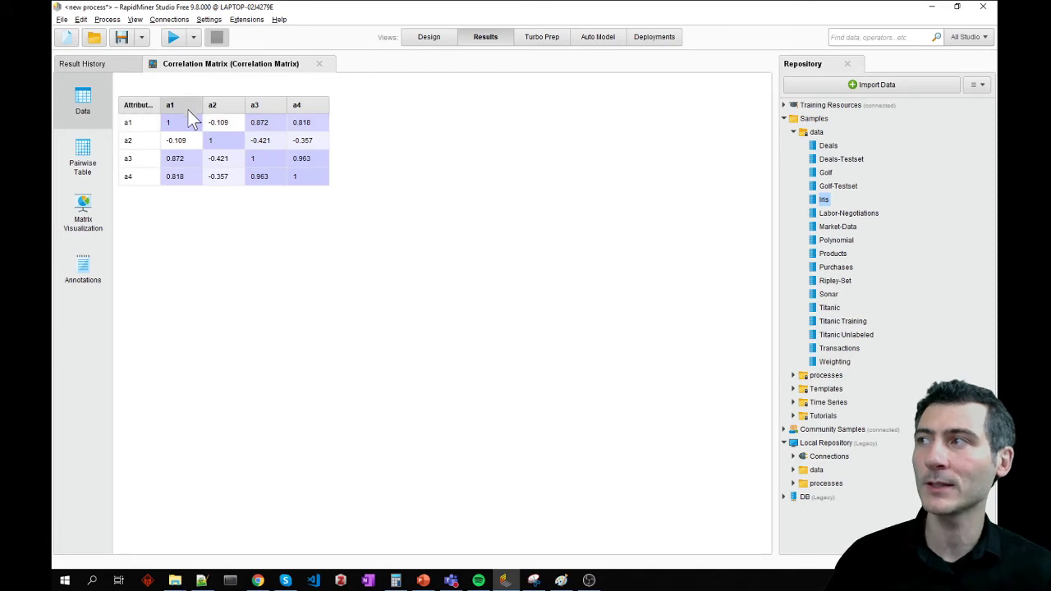
mouse_move(223, 111)
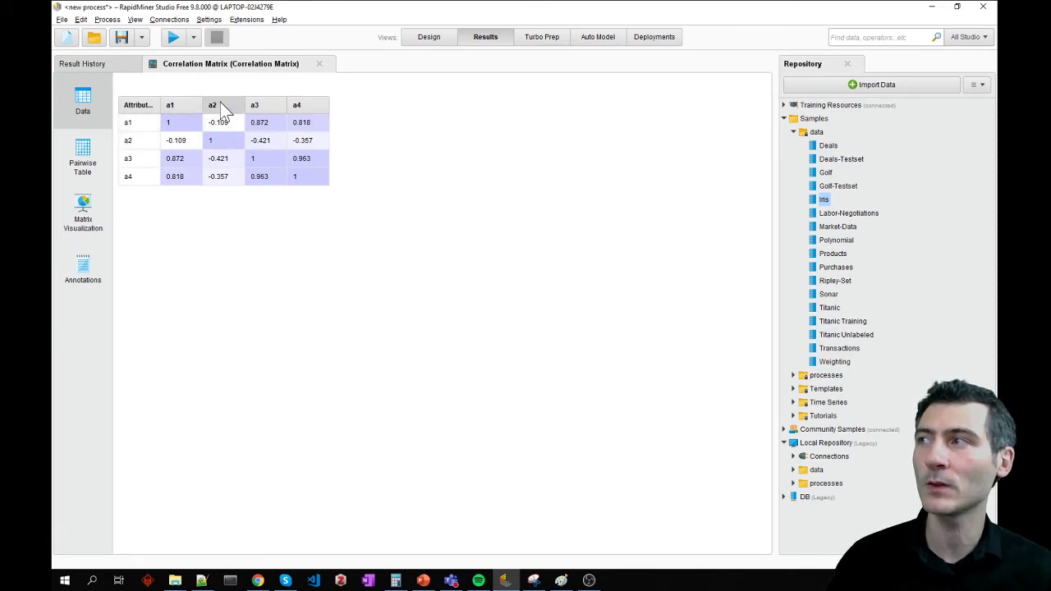
mouse_move(296, 178)
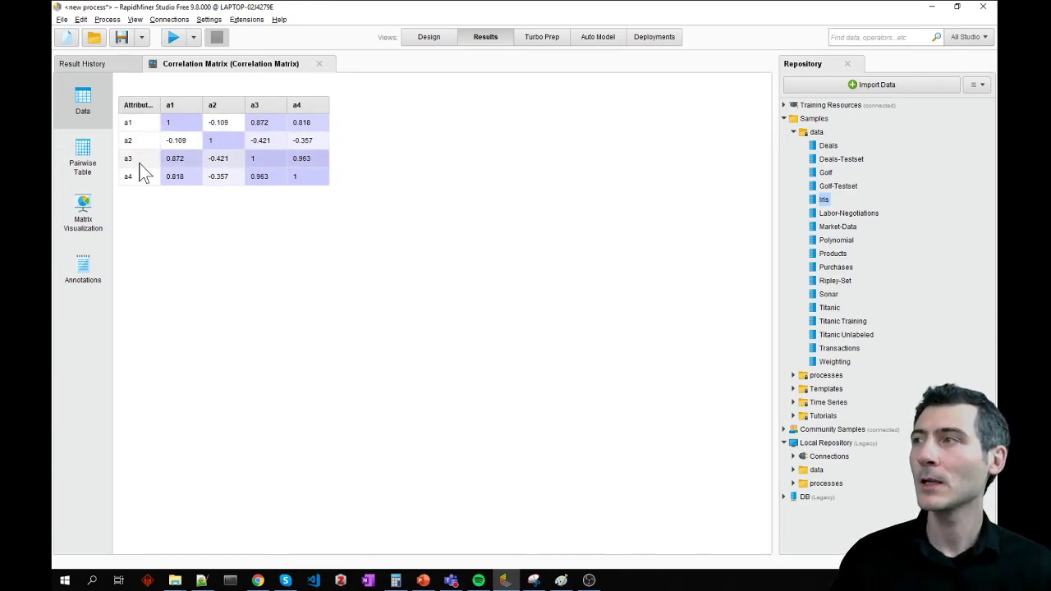
mouse_move(201, 183)
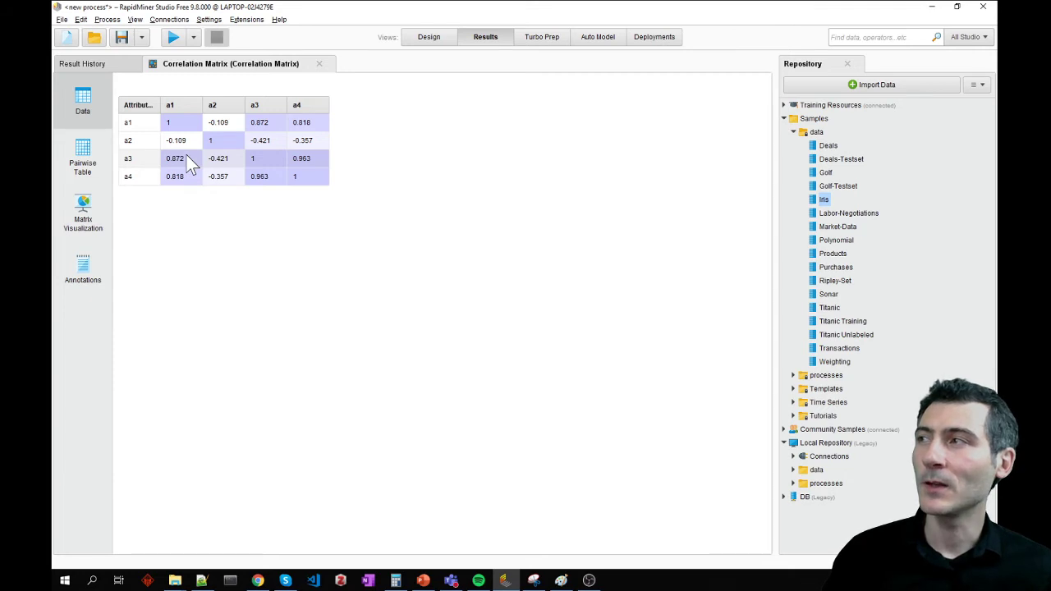
mouse_move(172, 173)
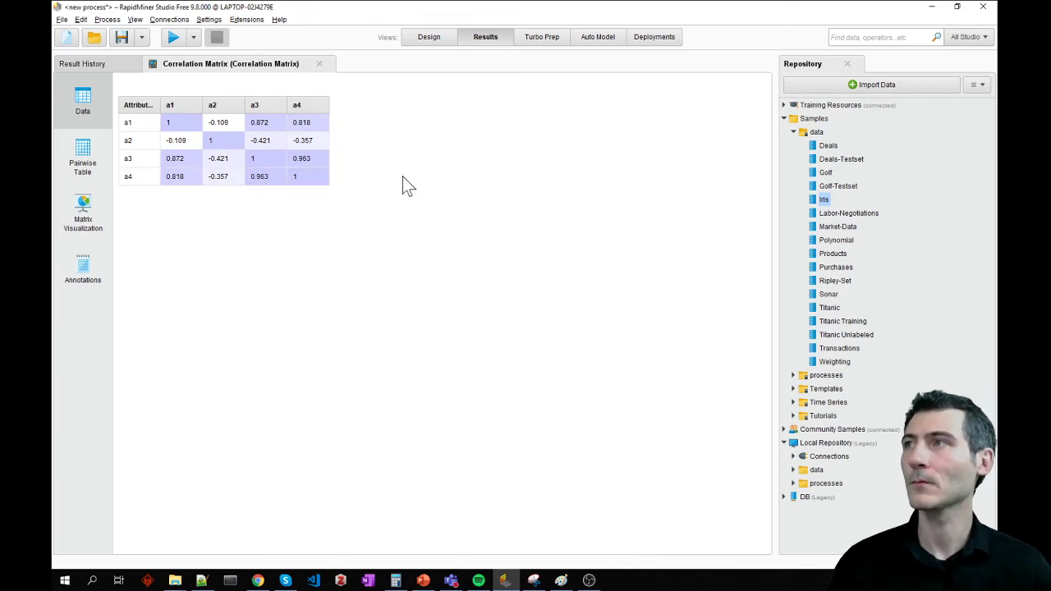
Step: Back in Design, add a Remove Correlated Attributes operator to the canvas
click(429, 36)
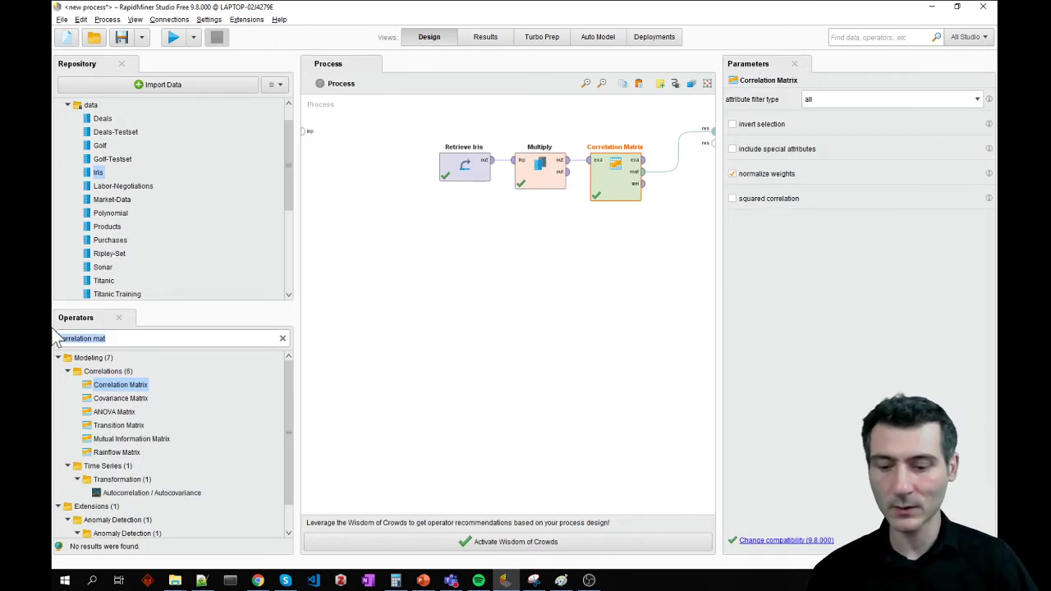
text(remove)
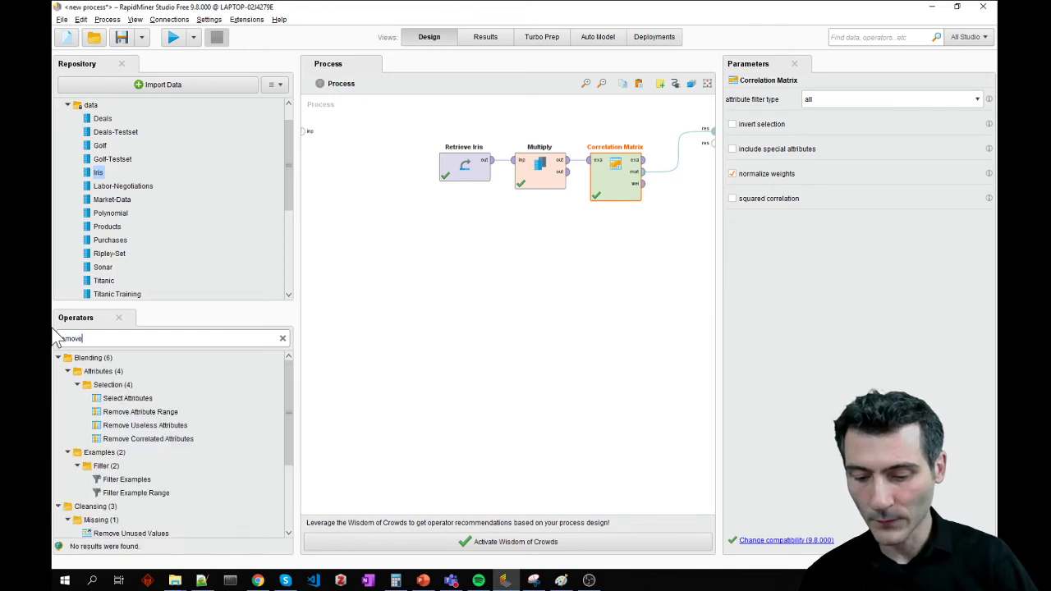
text(remove corre)
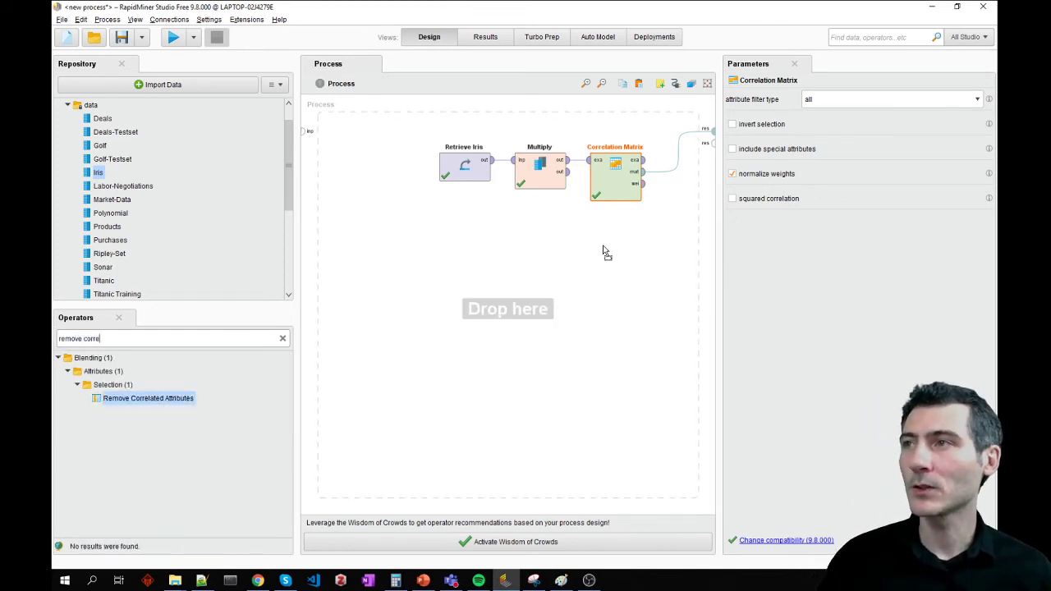
drag(148, 398, 614, 259)
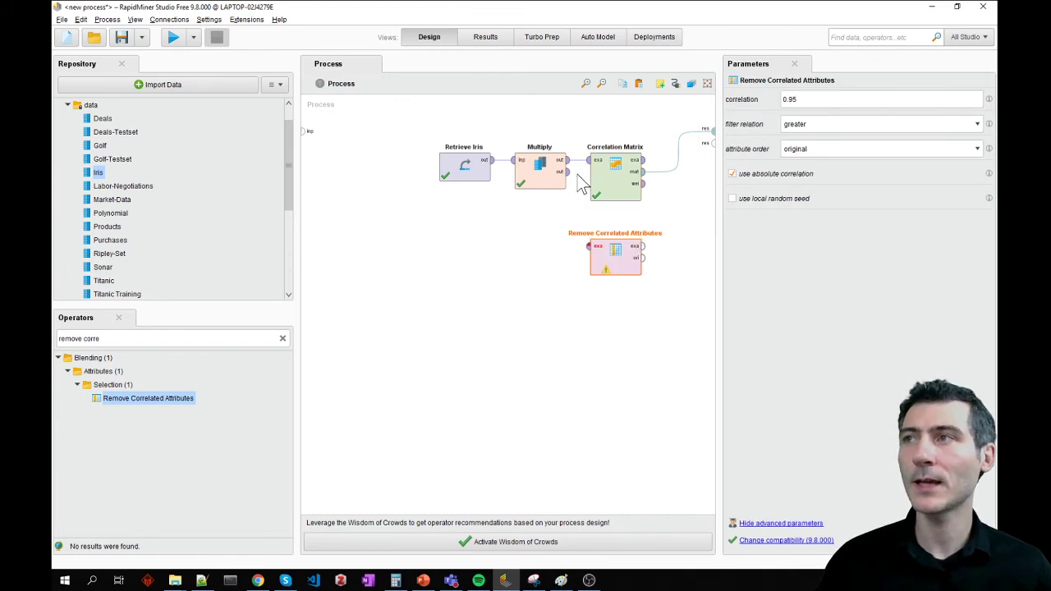
Step: Connect Multiply's second output to Remove Correlated Attributes and its output to results
click(539, 170)
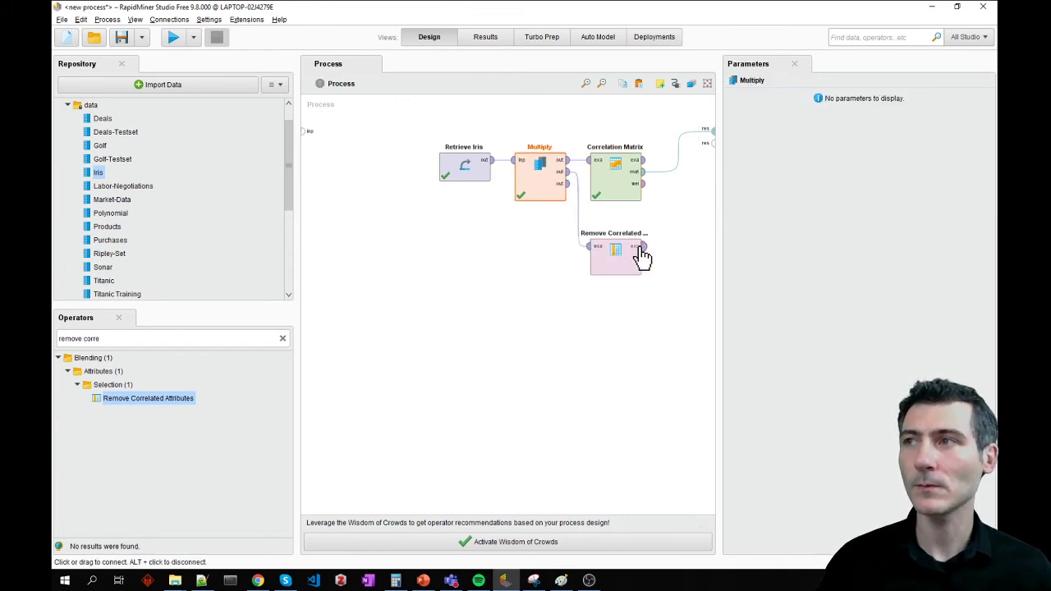
click(615, 258)
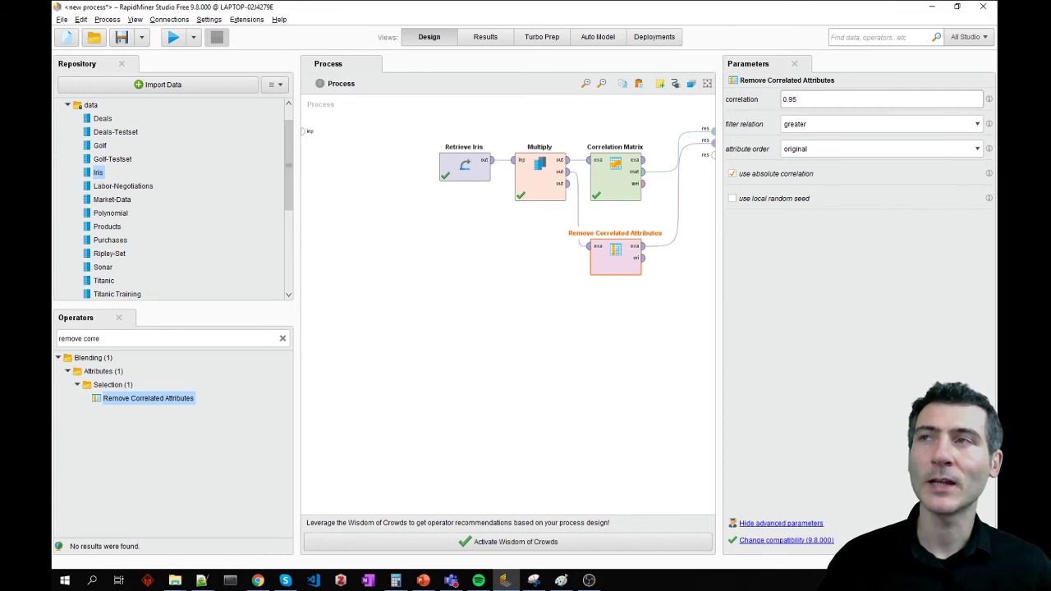
mouse_move(767, 114)
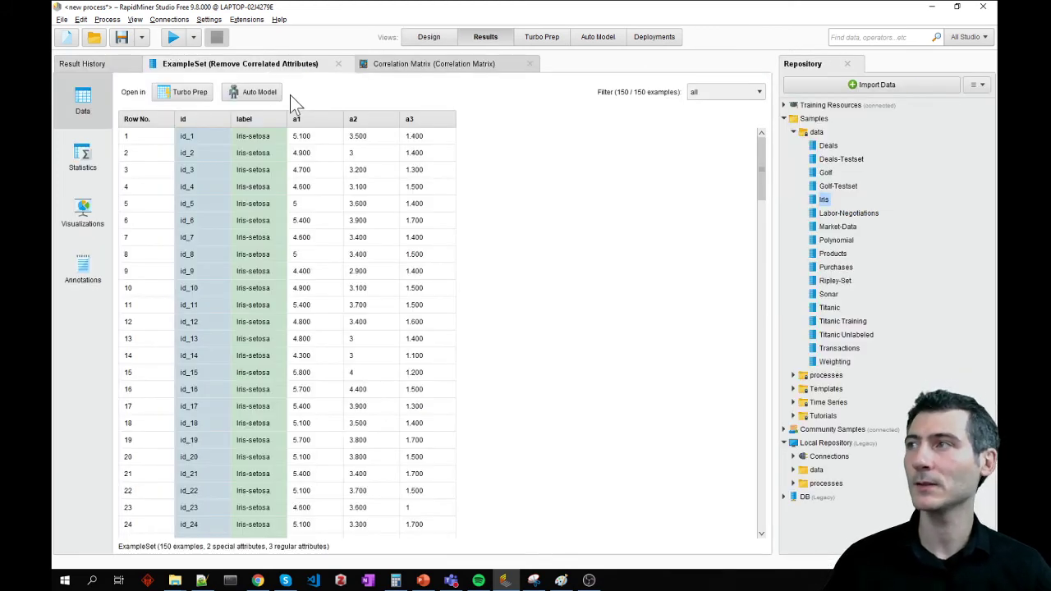
Step: Compare the Correlation Matrix tab with the reduced example set holding a1, a2, a3
click(435, 64)
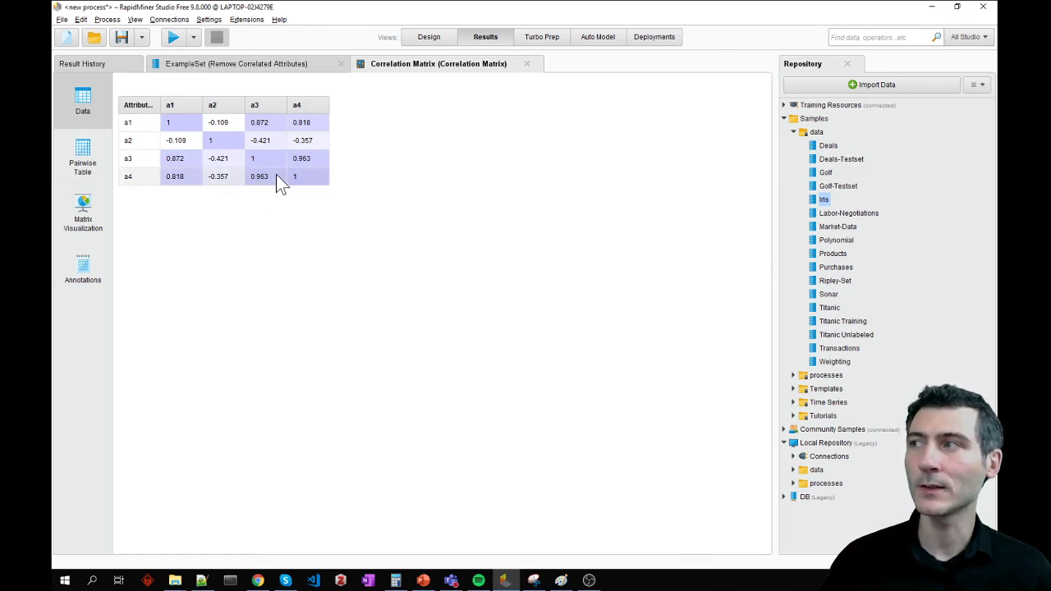
mouse_move(261, 190)
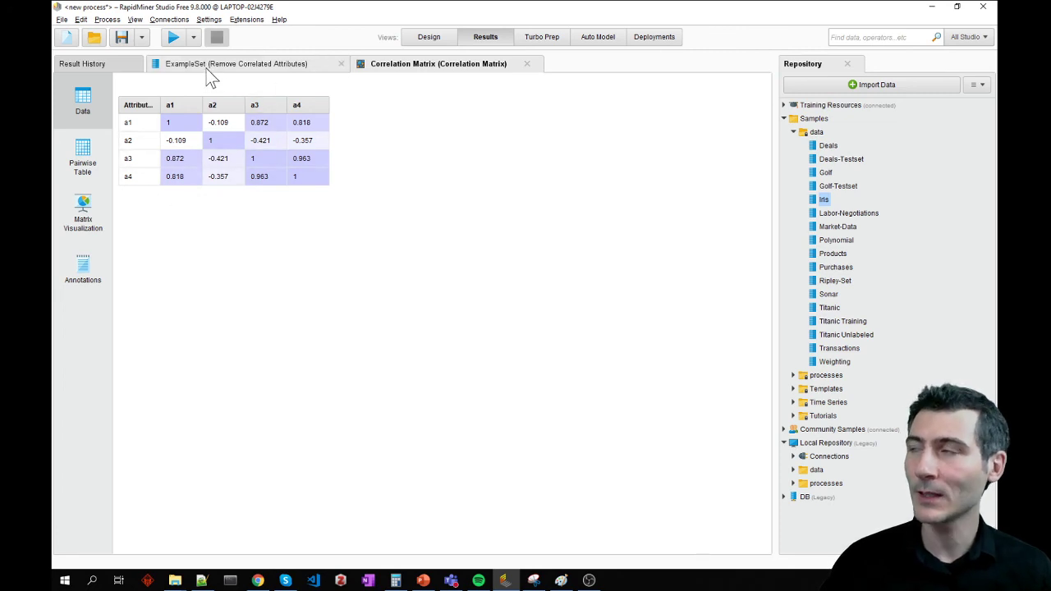
click(237, 63)
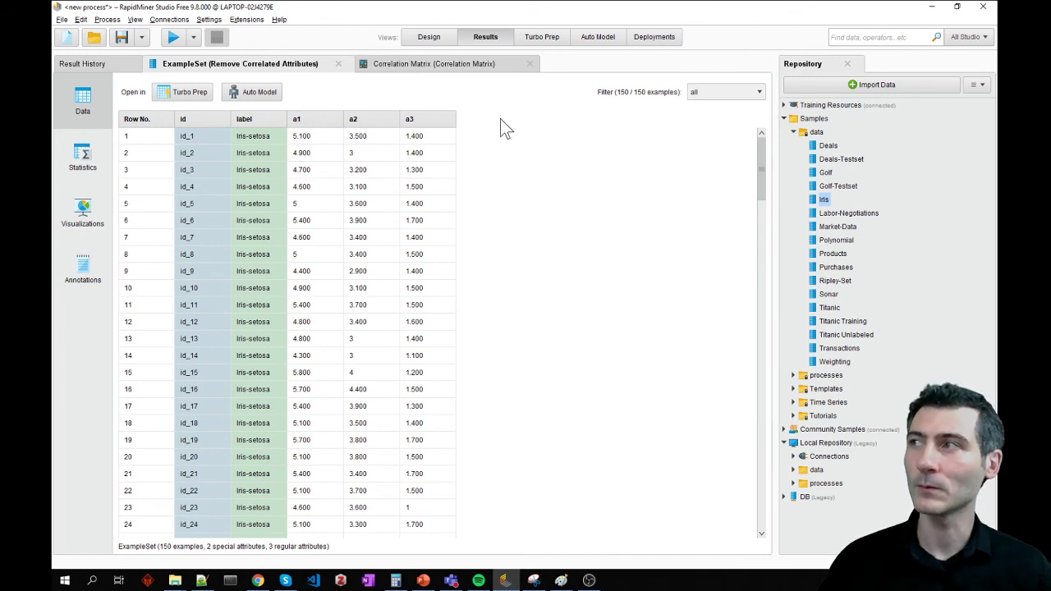
mouse_move(410, 99)
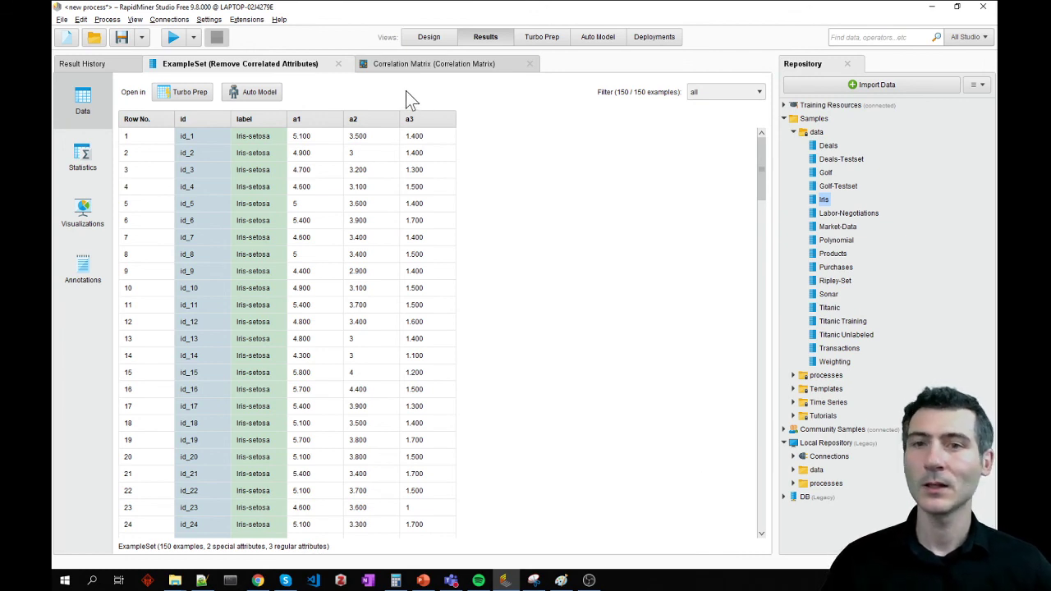